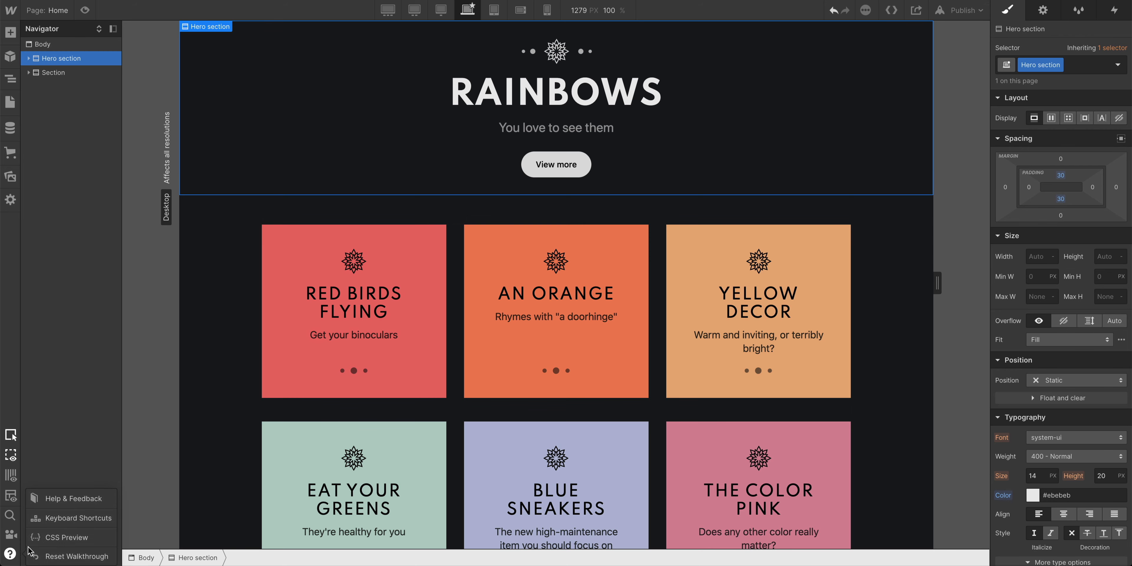
Preview the page at portrait phone width and resize the canvas to test intermediate widths.
click(64, 537)
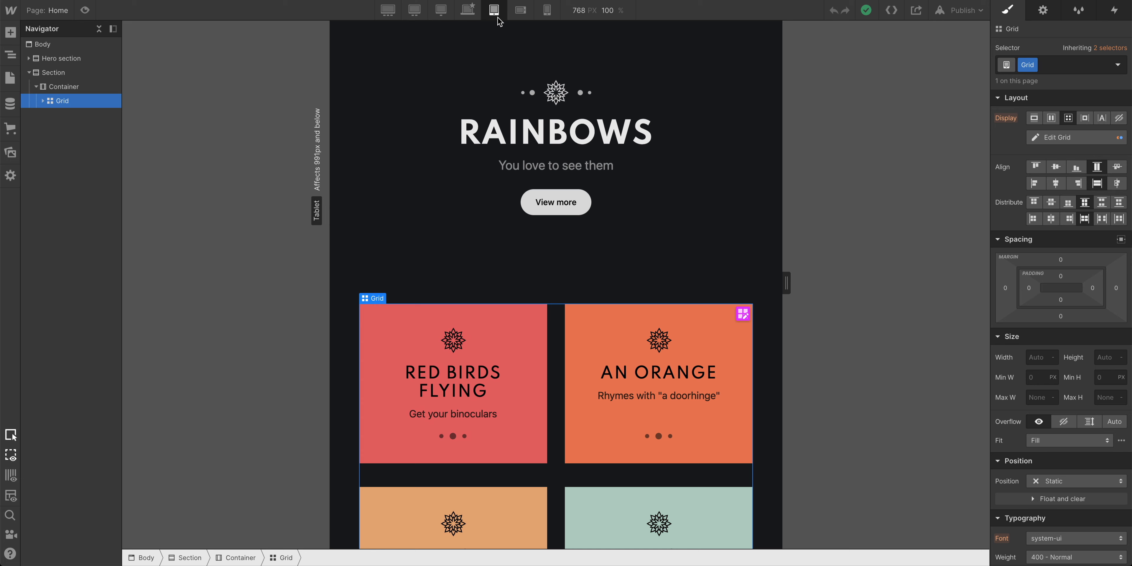
click(547, 10)
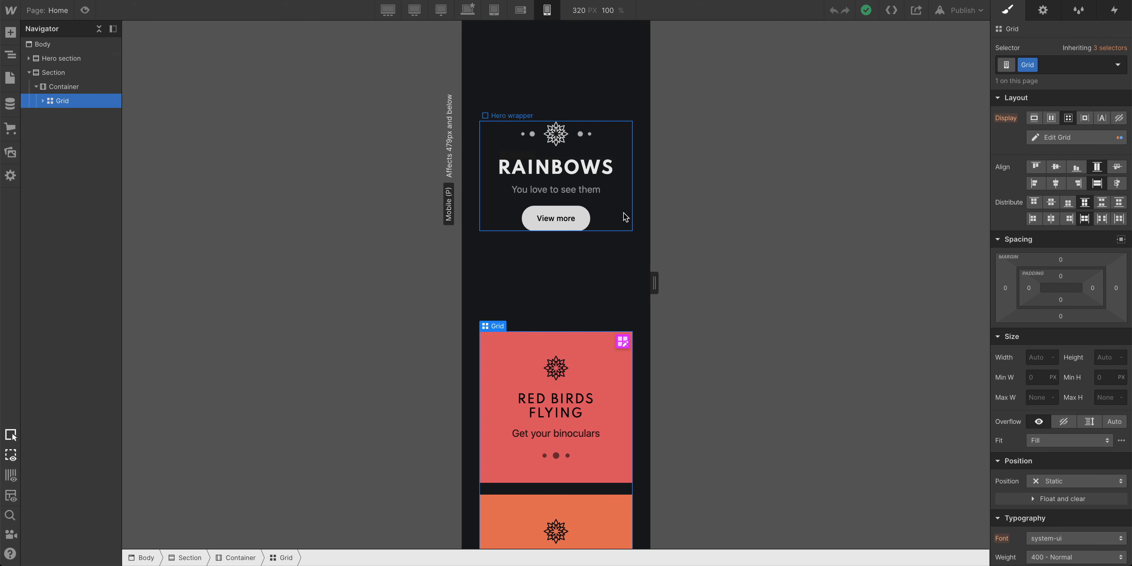
drag(654, 283, 697, 283)
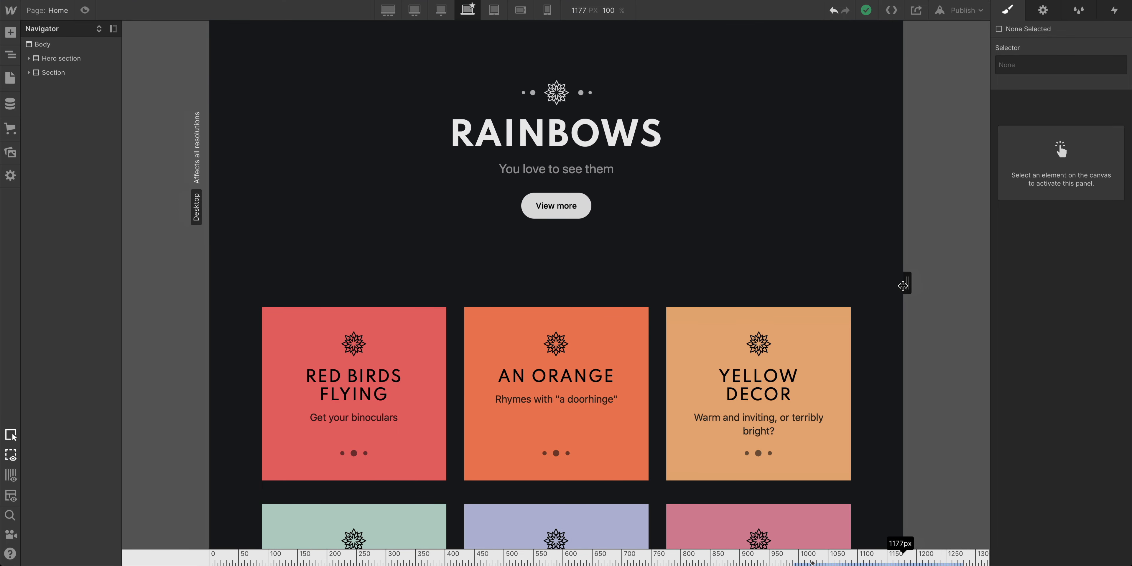
drag(904, 284, 857, 283)
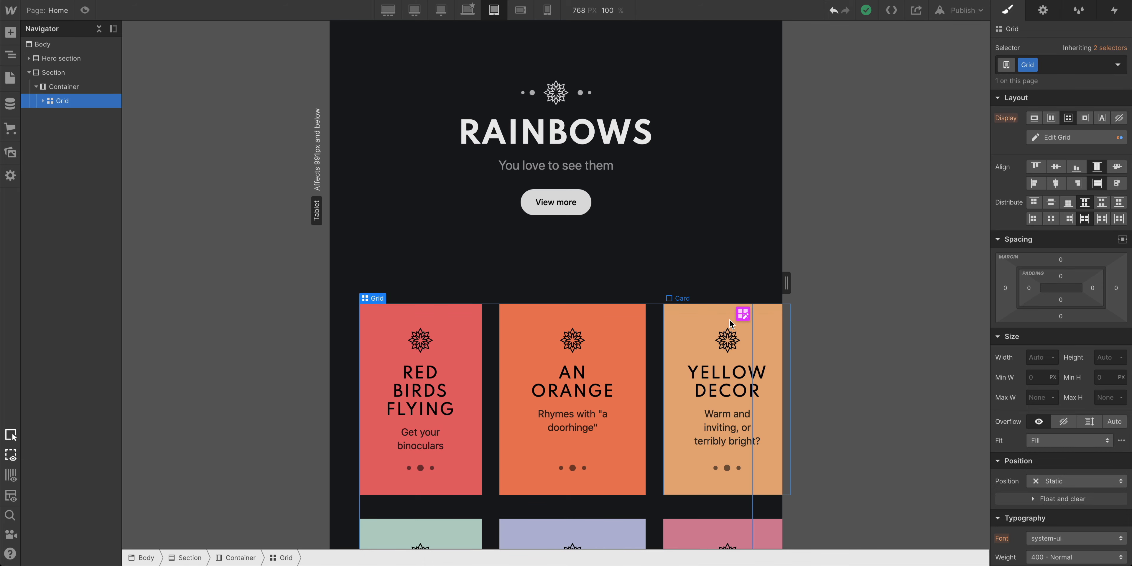
Begin editing the card grid's columns on the Tablet breakpoint.
click(1055, 138)
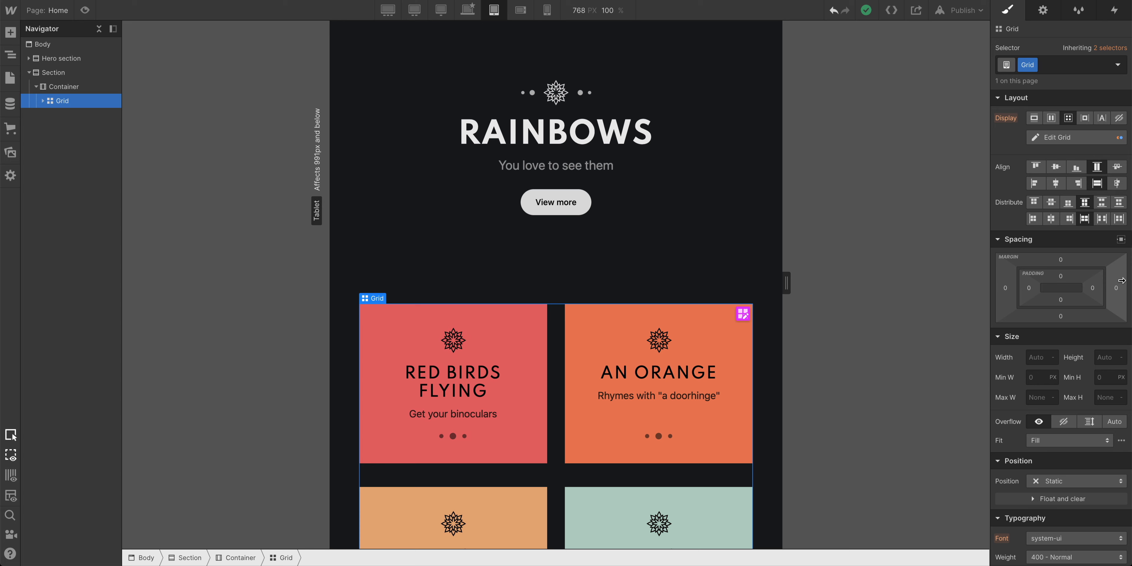
mouse_move(609, 106)
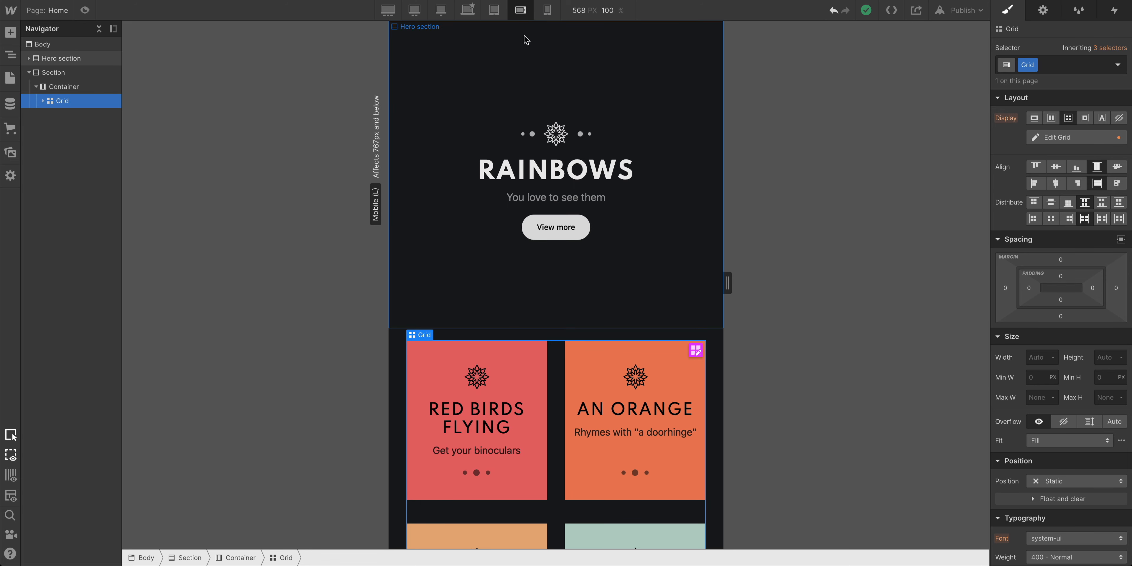
Set the card heading typography size to 18 px on Mobile Landscape.
scroll(down, 3)
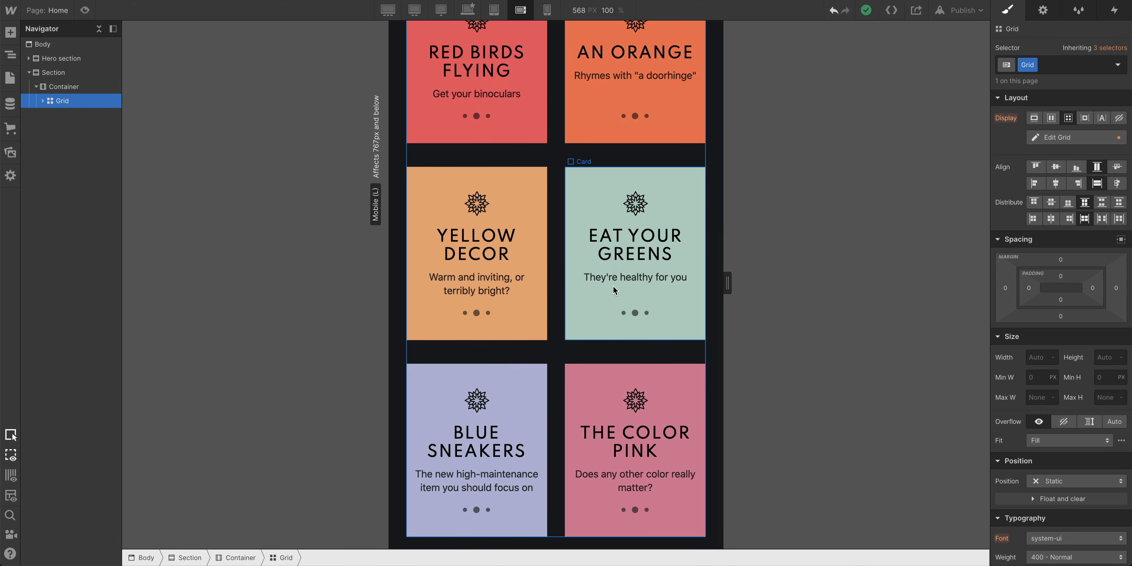
click(634, 244)
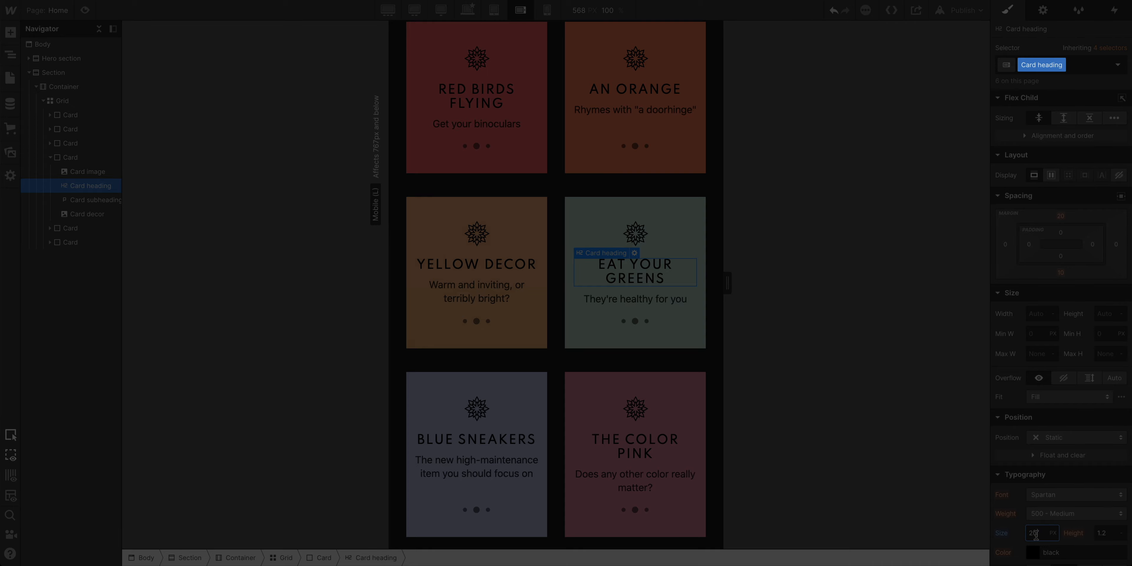
text(5)
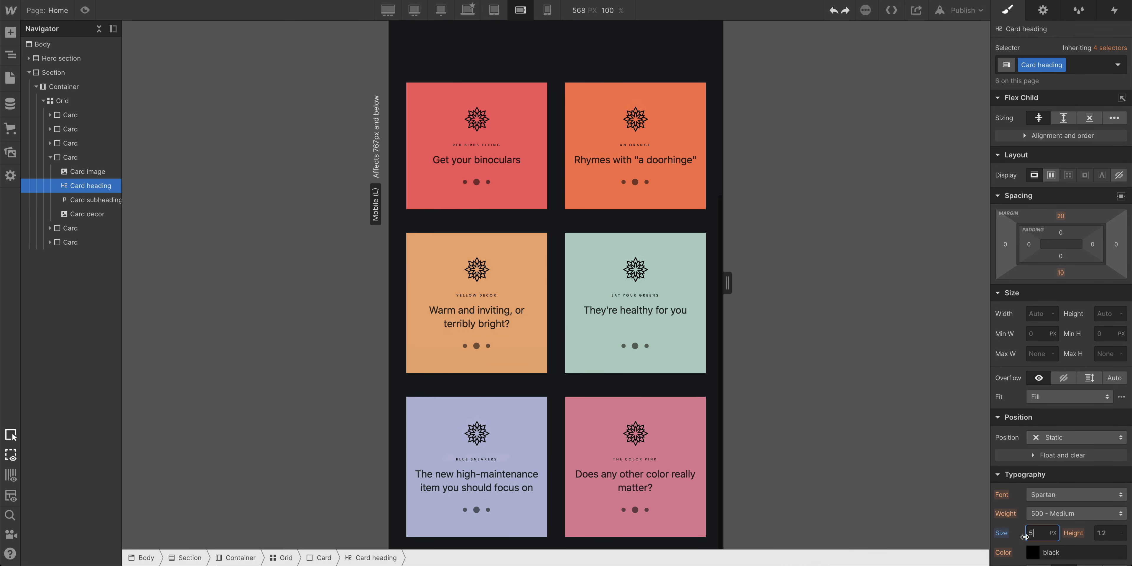
text(18)
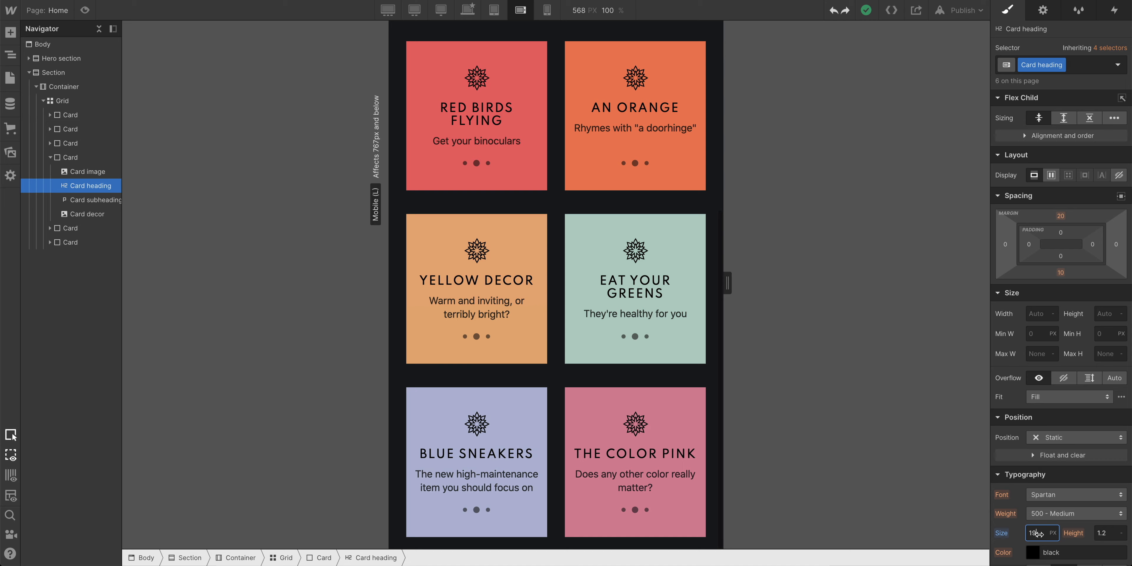
click(494, 10)
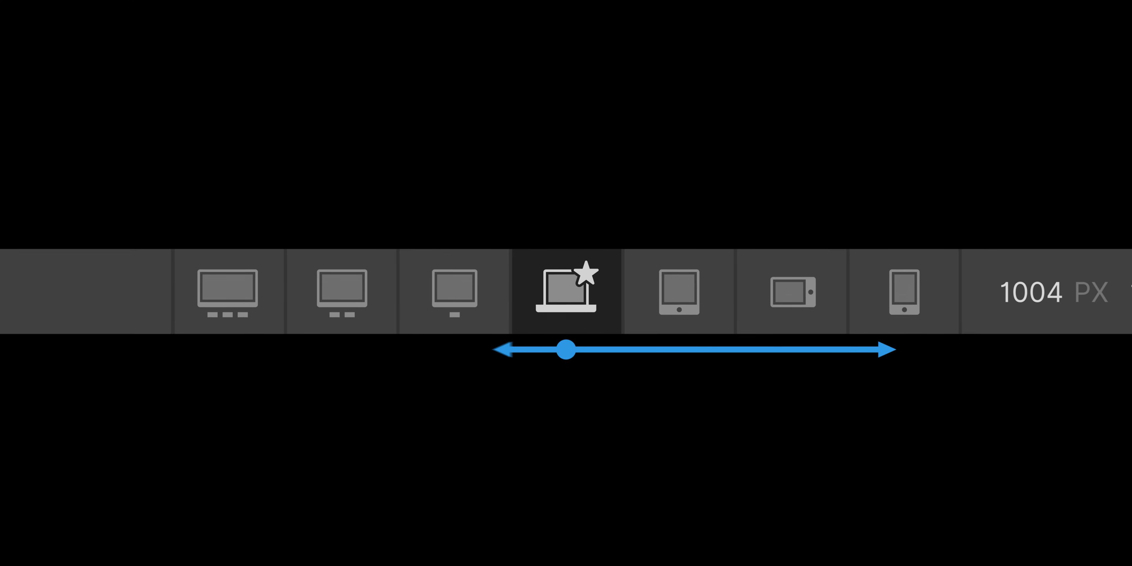
click(467, 10)
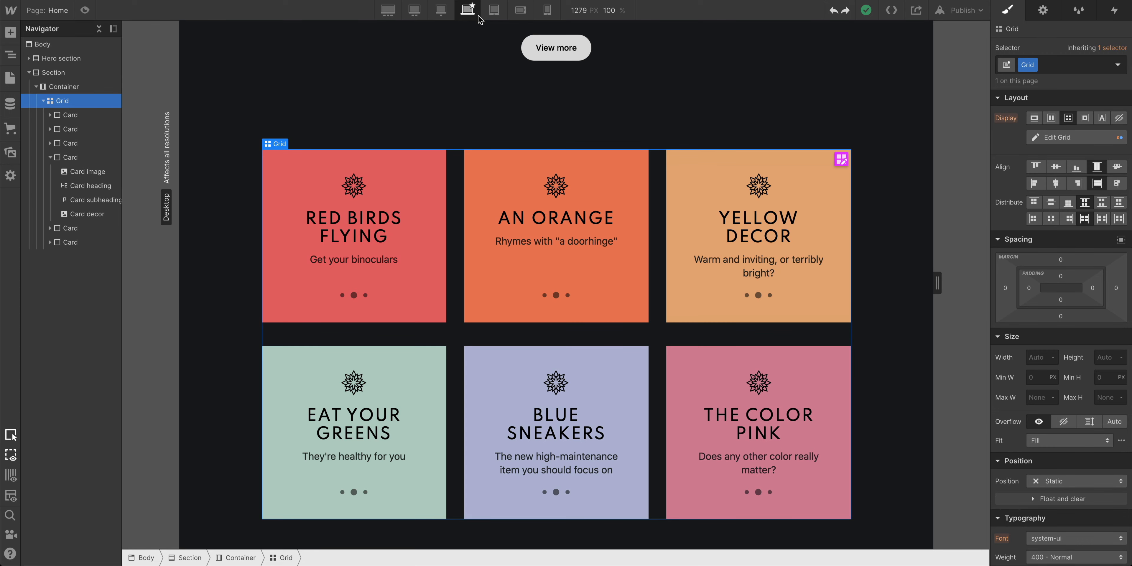
click(494, 10)
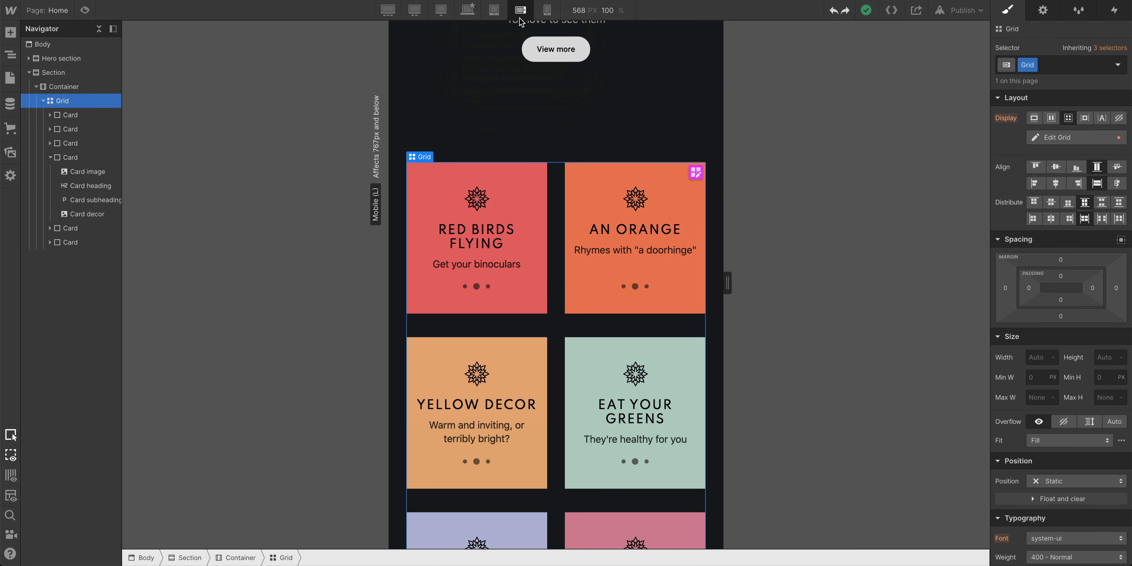
click(547, 10)
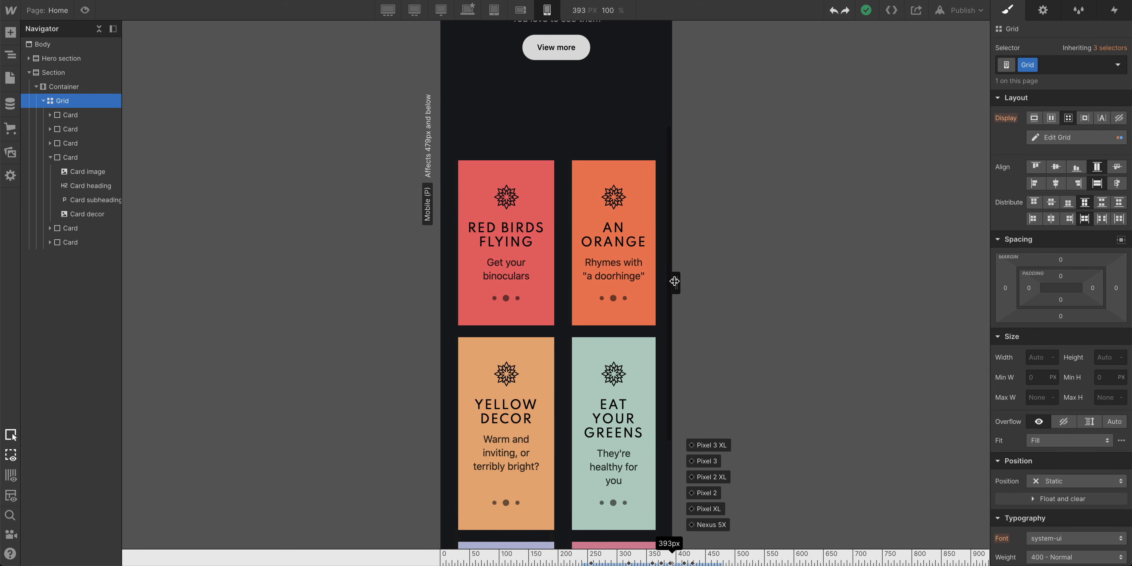
At a 292 px canvas, delete a grid column so cards stack one per row.
drag(673, 281, 644, 285)
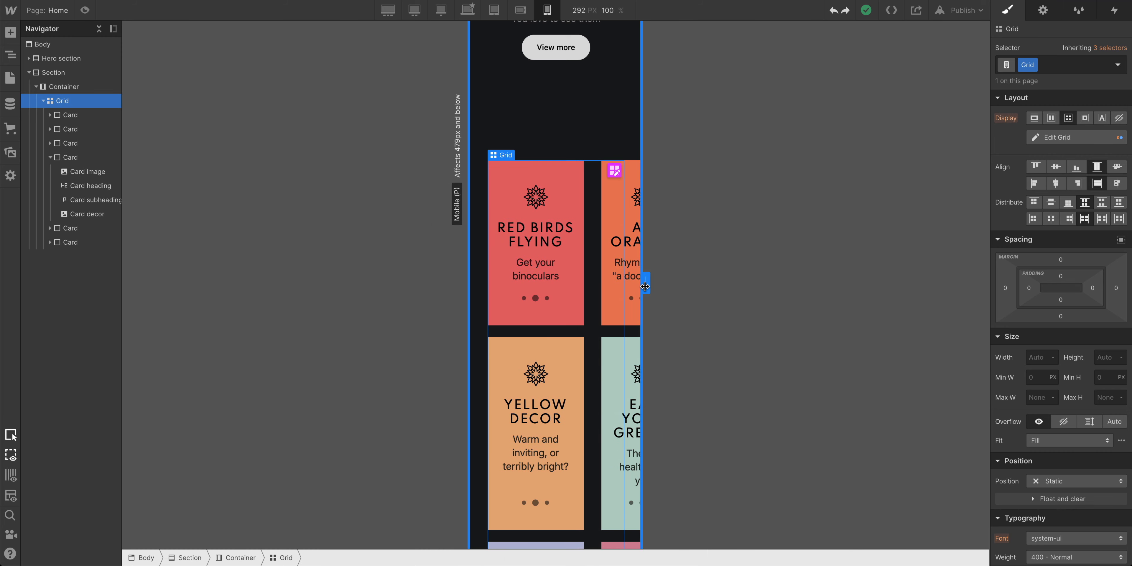
click(1055, 137)
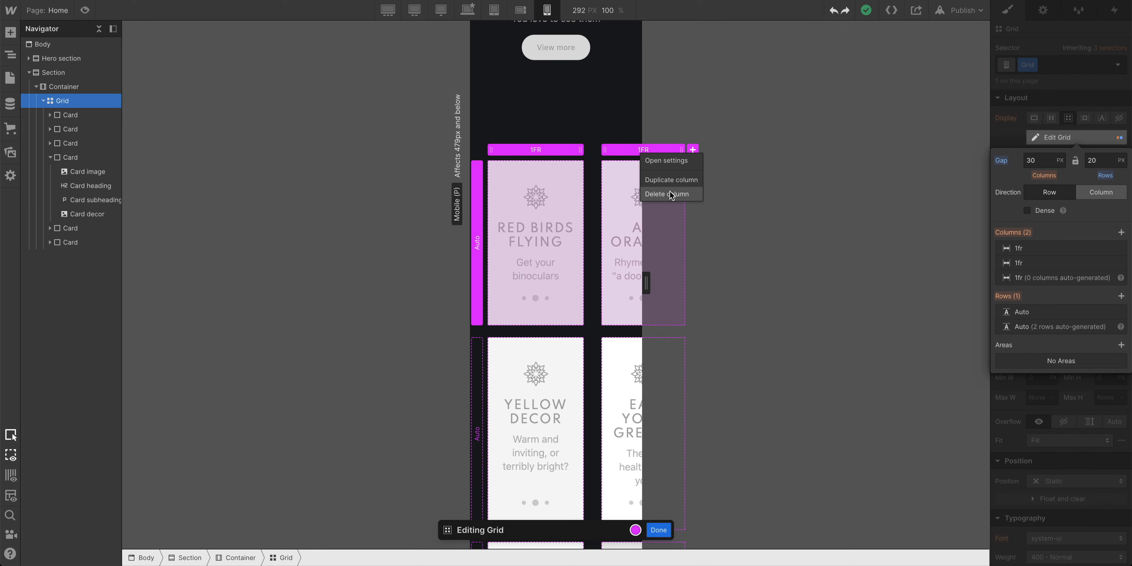
click(667, 193)
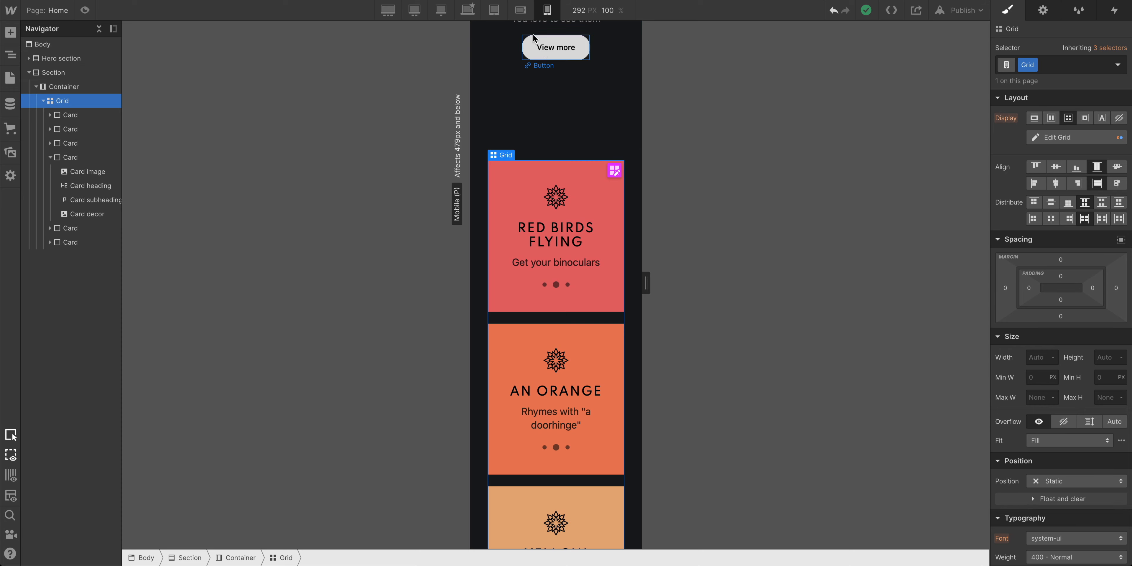
Preview at tablet width and resize the canvas to check intermediate widths.
click(468, 10)
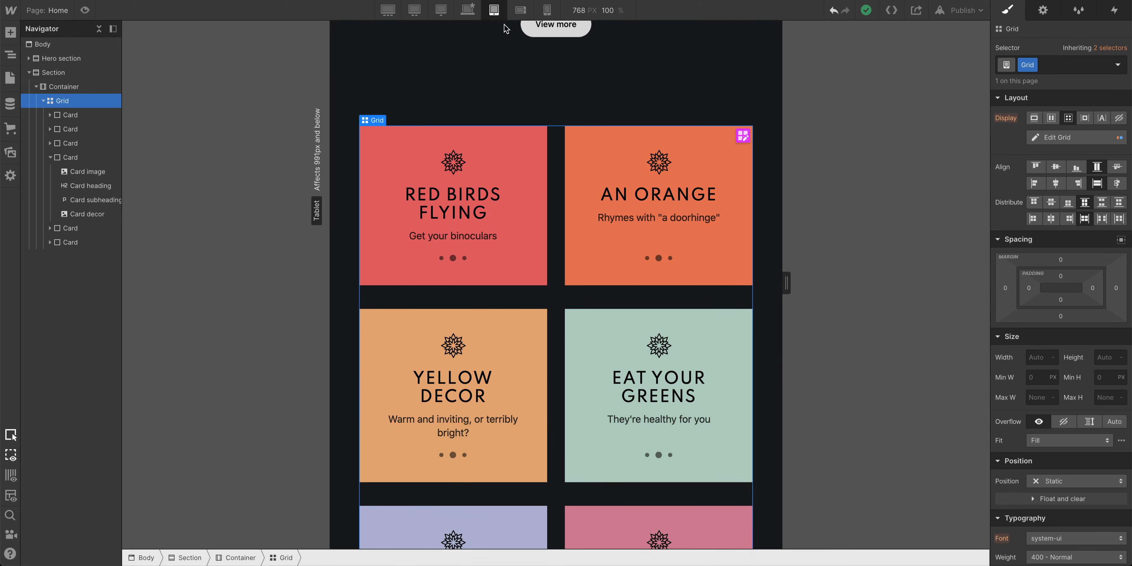
drag(783, 282, 804, 283)
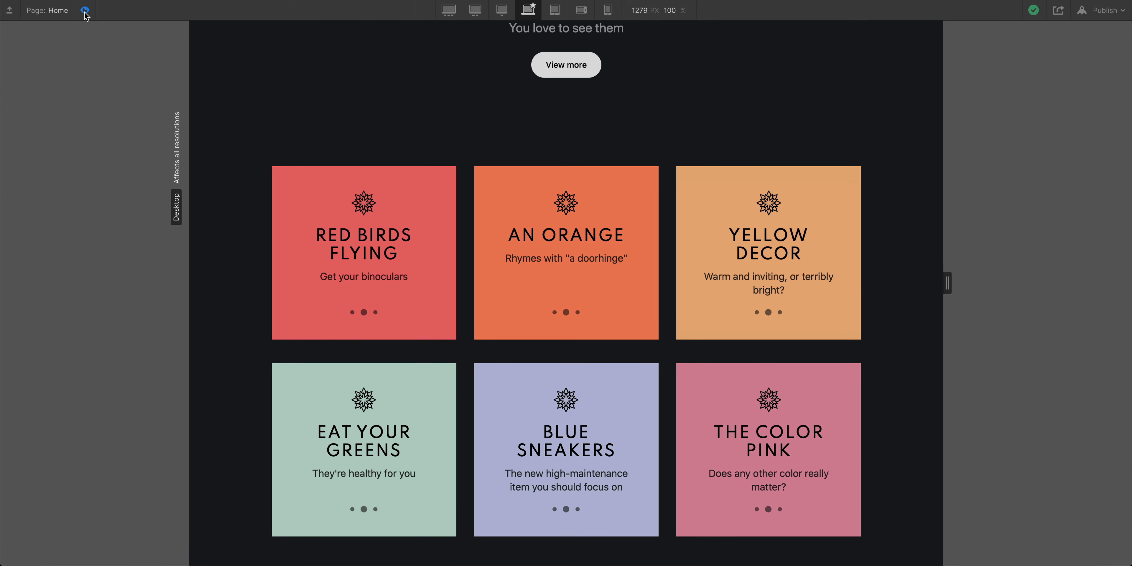
mouse_move(931, 267)
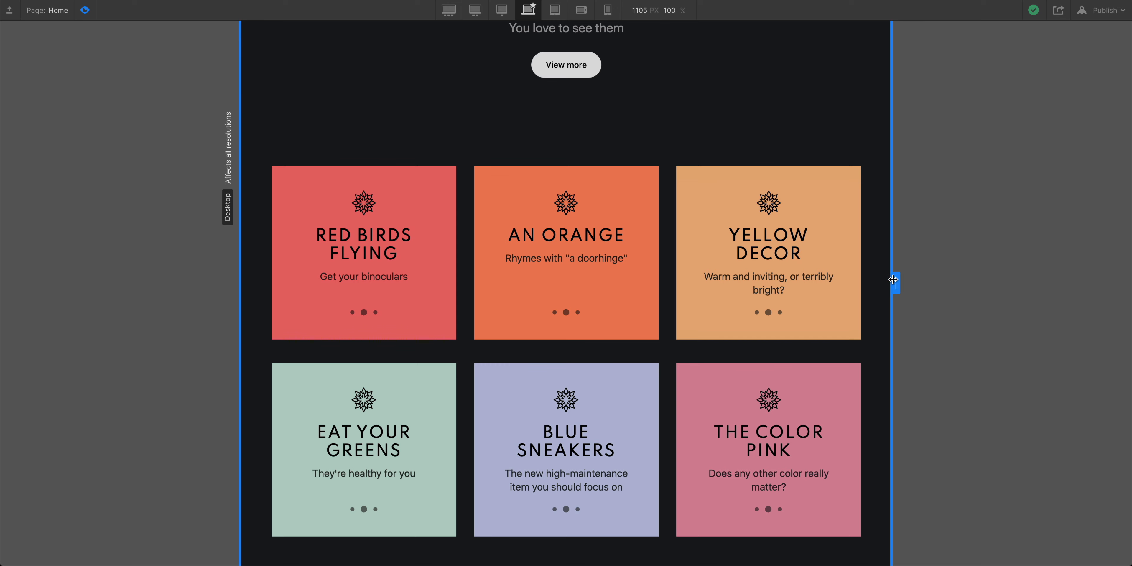
Narrow the preview canvas to about 1105 px to test the three-column grid.
drag(894, 282, 862, 282)
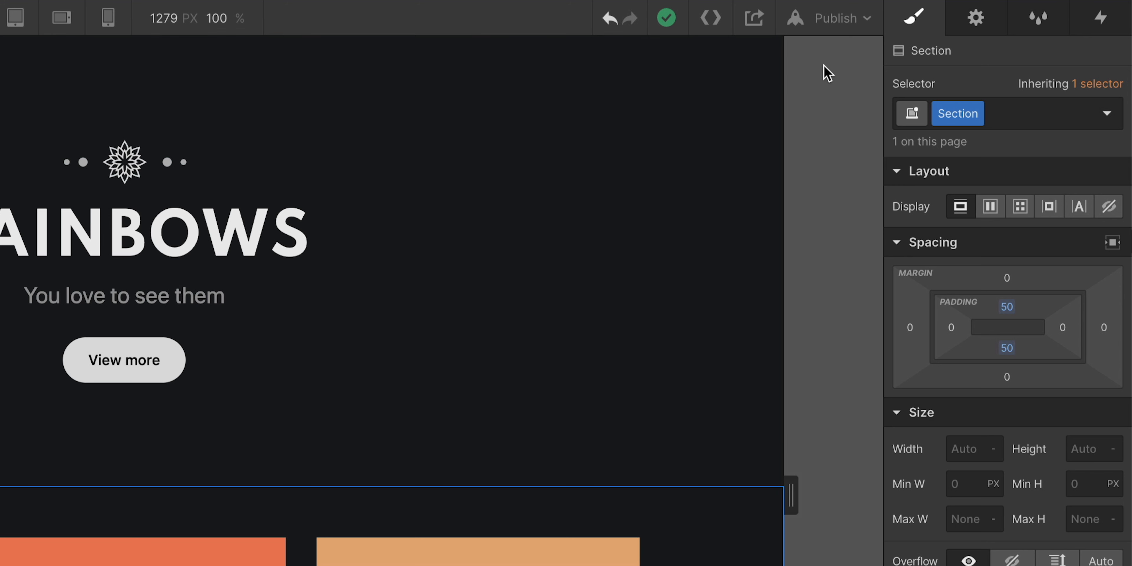
Publish the site to its webflow.io domain.
click(835, 18)
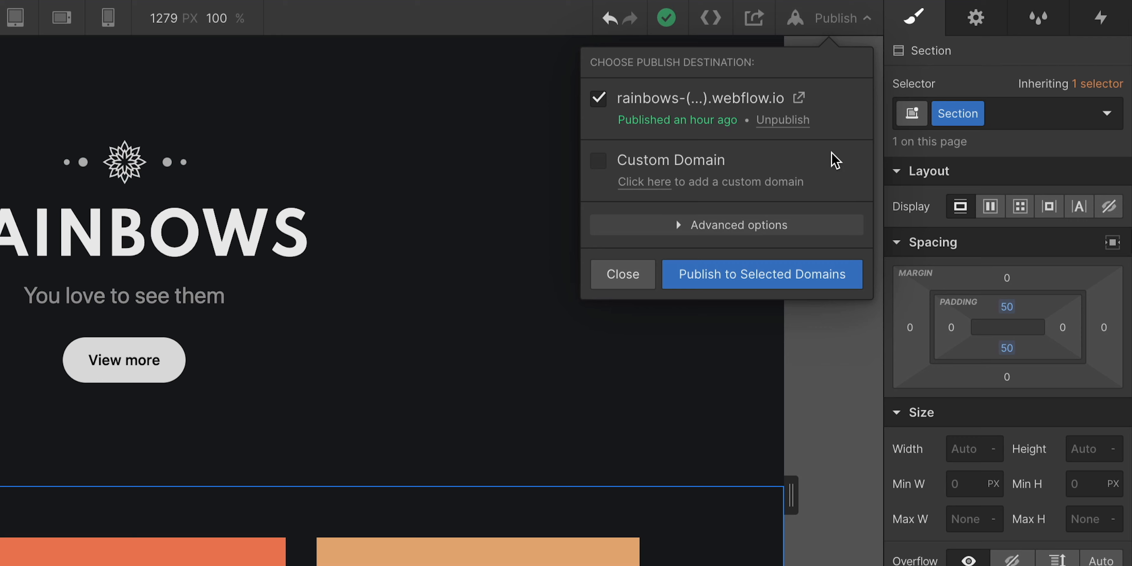
click(761, 274)
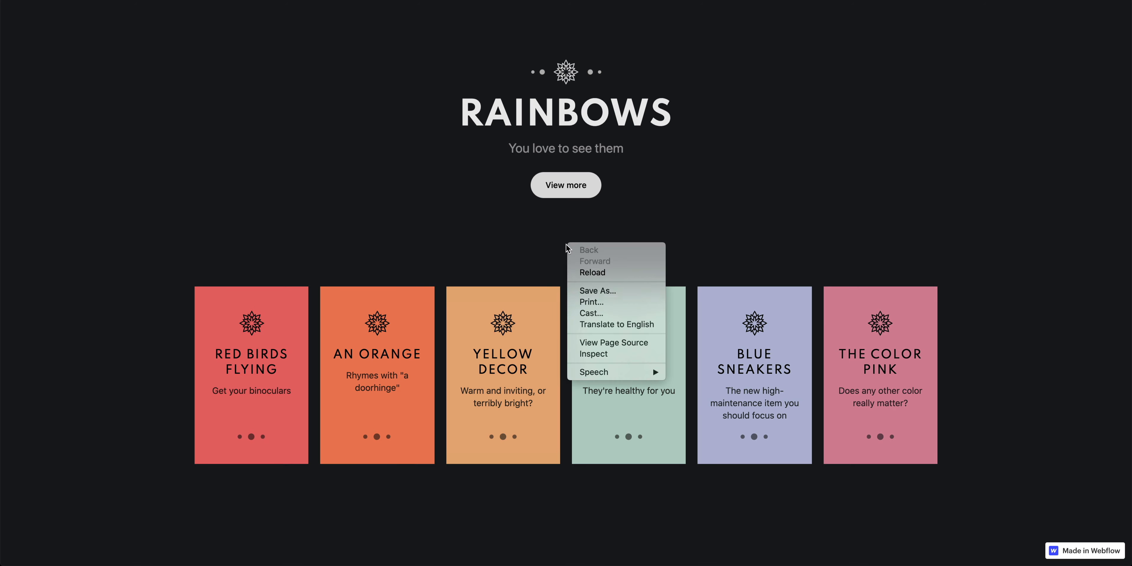
mouse_move(615, 354)
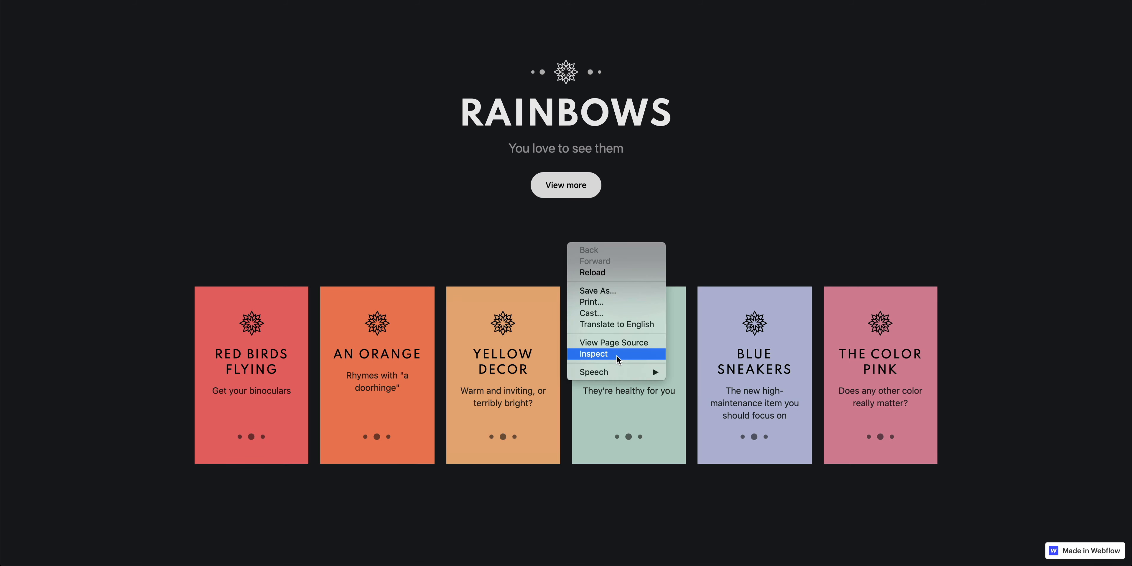
Inspect the live page in Chrome's responsive device emulation, resizing the viewport to test grid columns.
click(592, 354)
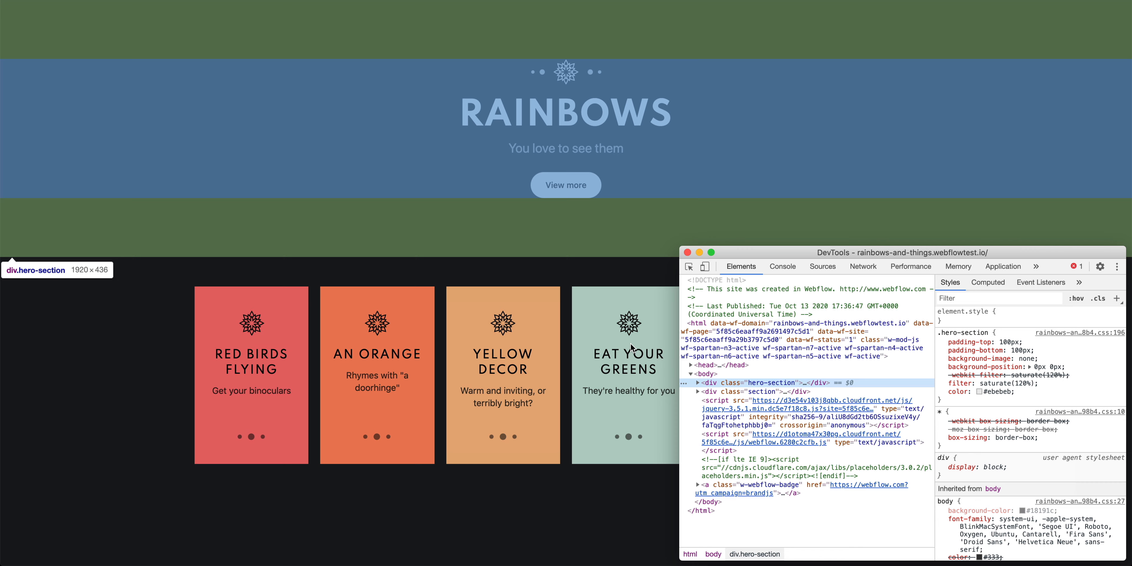
click(706, 267)
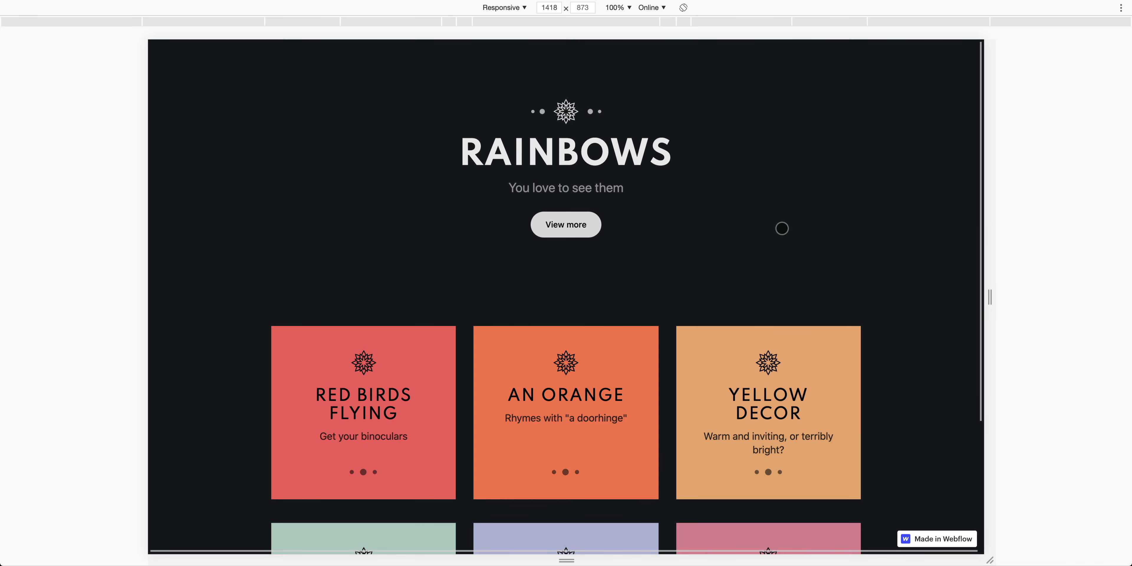
drag(988, 297, 984, 297)
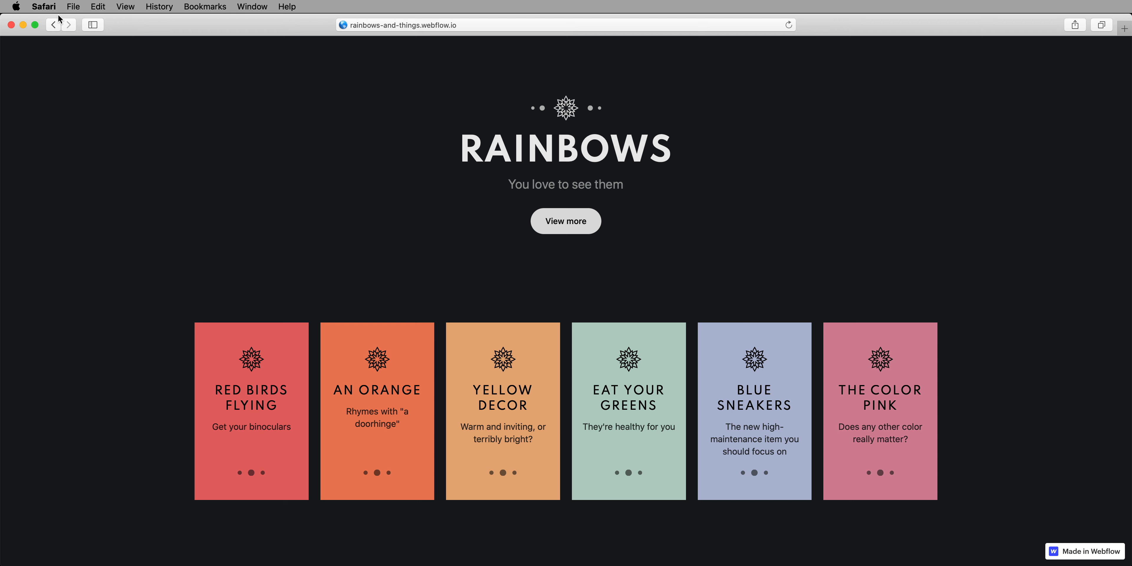
Enable Show Develop menu in Safari's Advanced preferences.
click(43, 6)
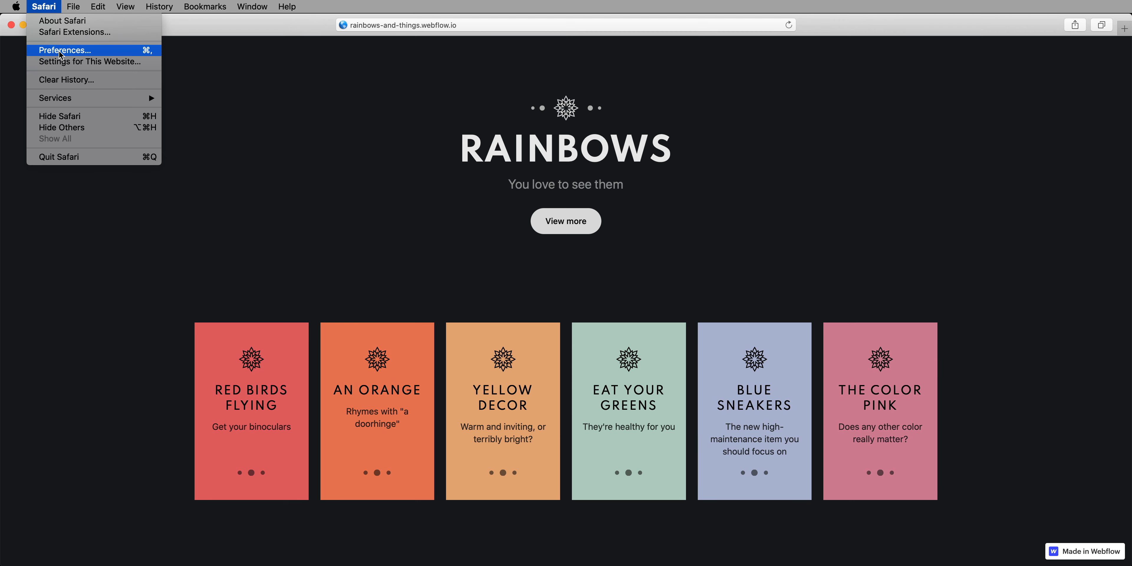
click(65, 49)
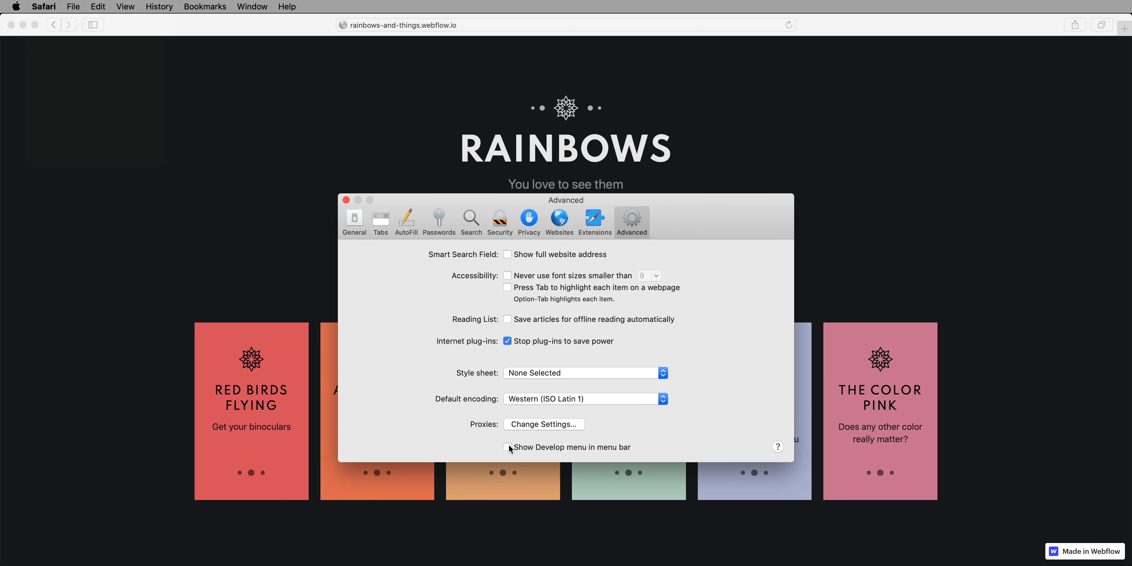
click(508, 447)
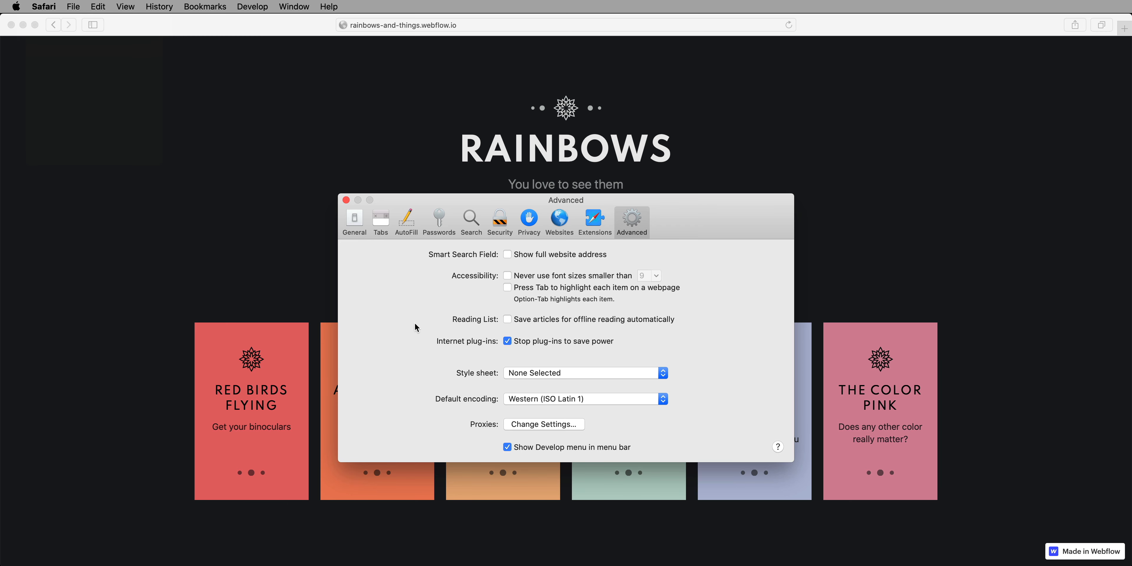
click(345, 199)
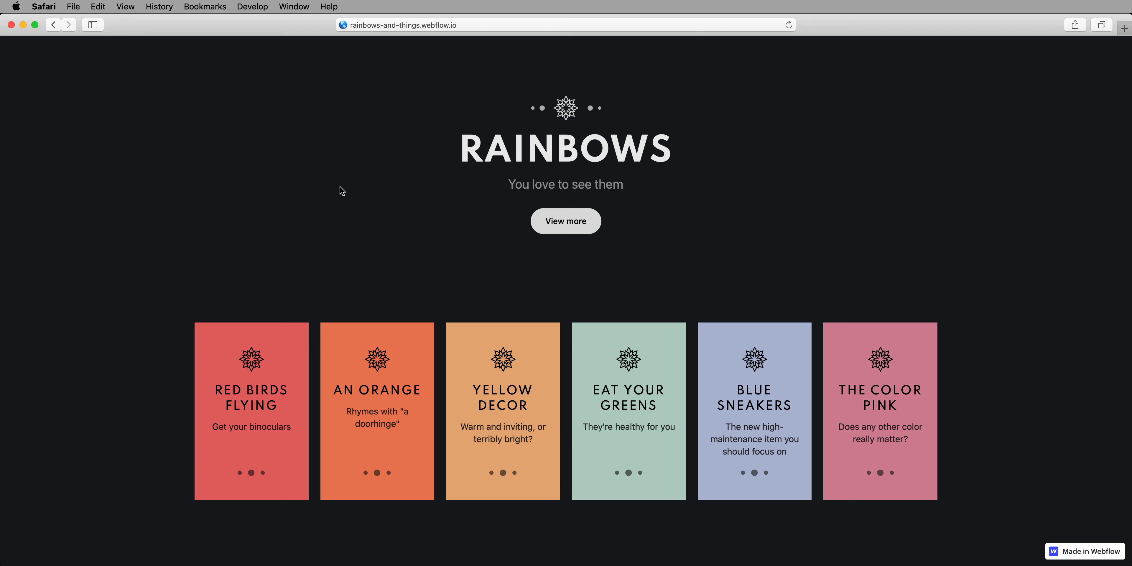
Put the live page into Safari's Responsive Design Mode.
click(252, 6)
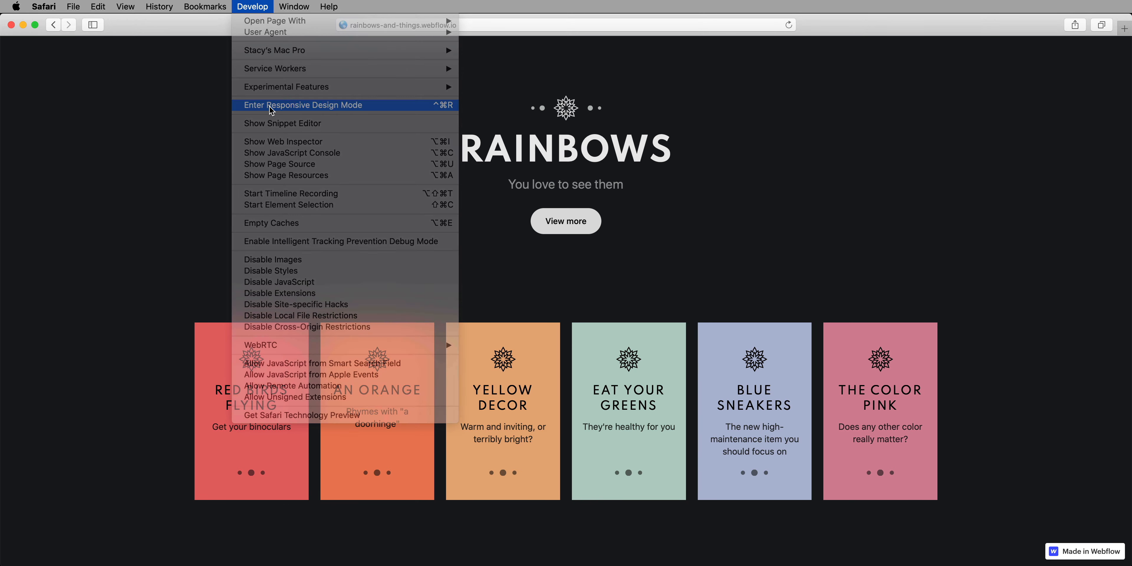
click(302, 105)
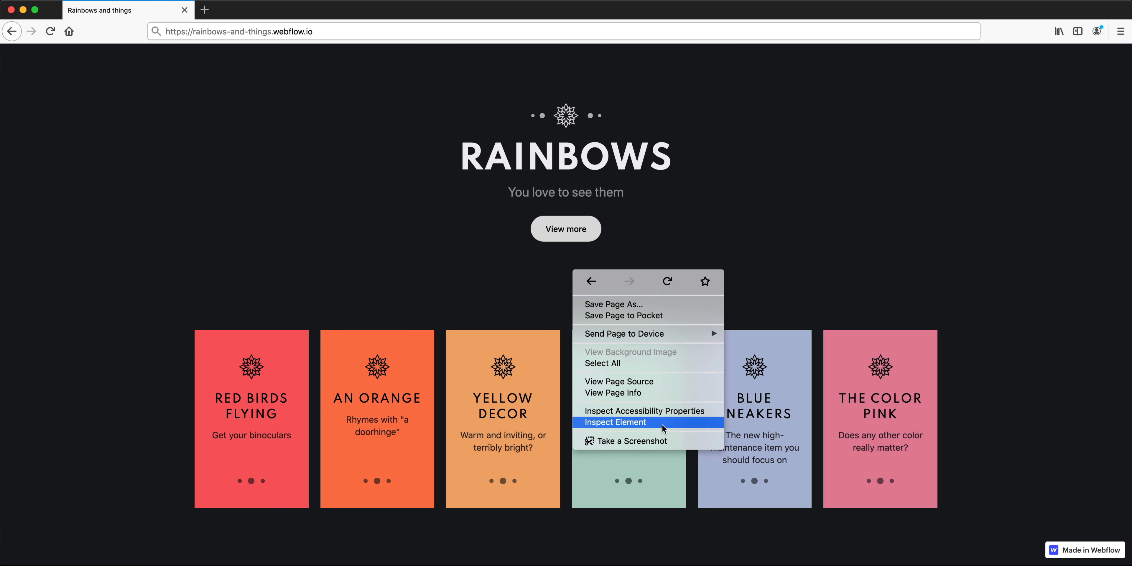
Inspect the live page in Firefox, then set the card heading size to 32 px on Mobile Landscape.
click(615, 422)
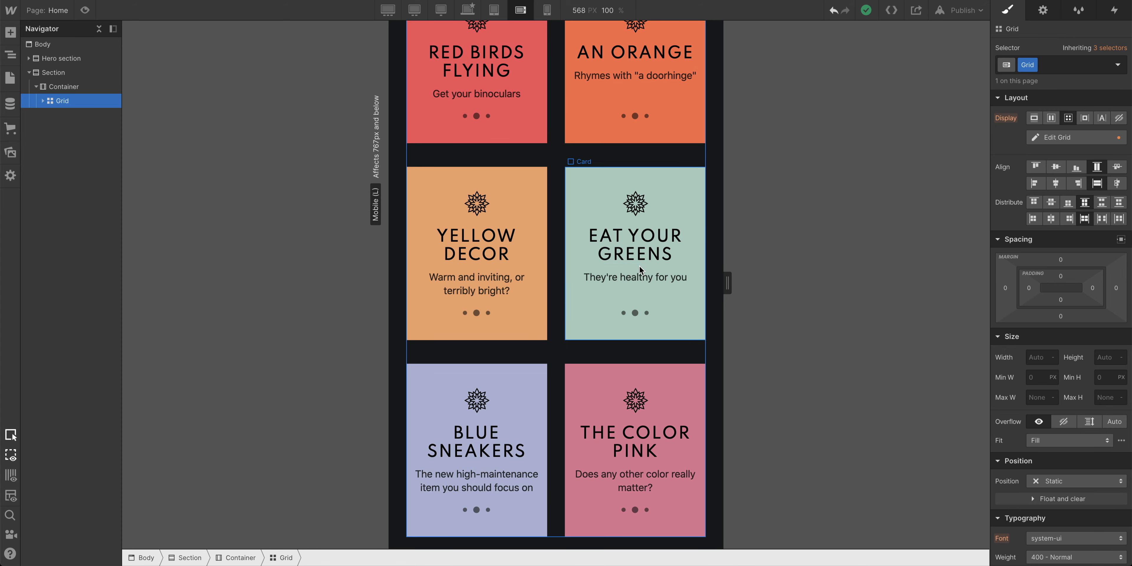
click(634, 245)
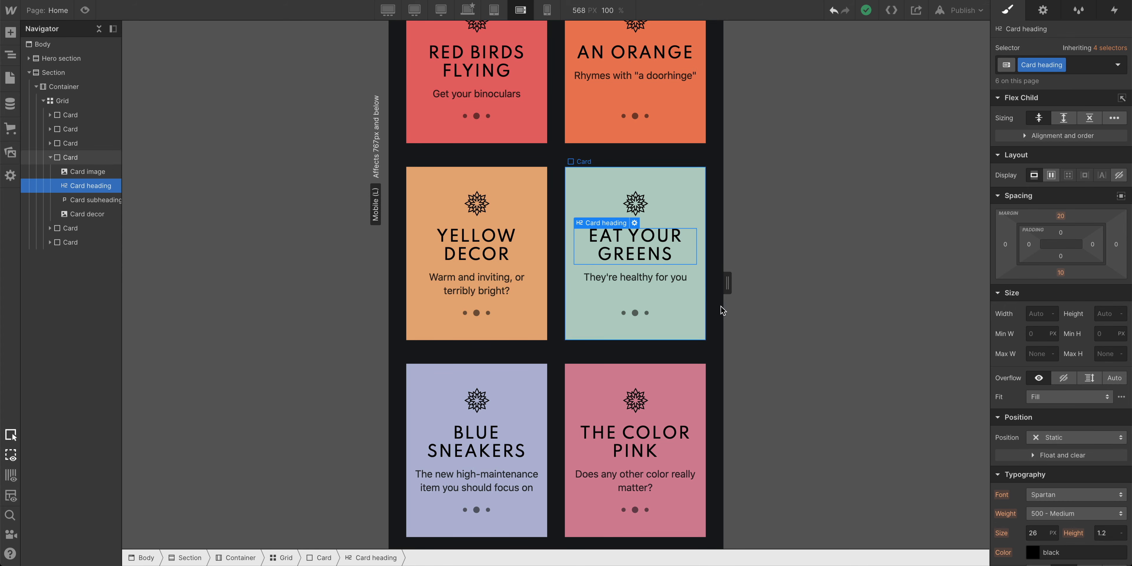
text(32)
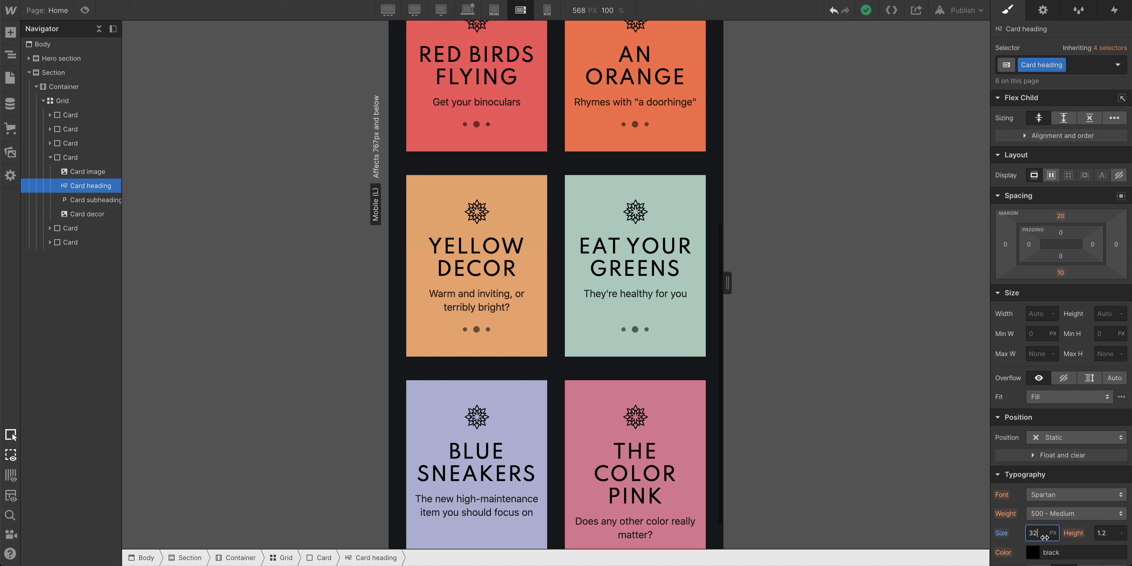